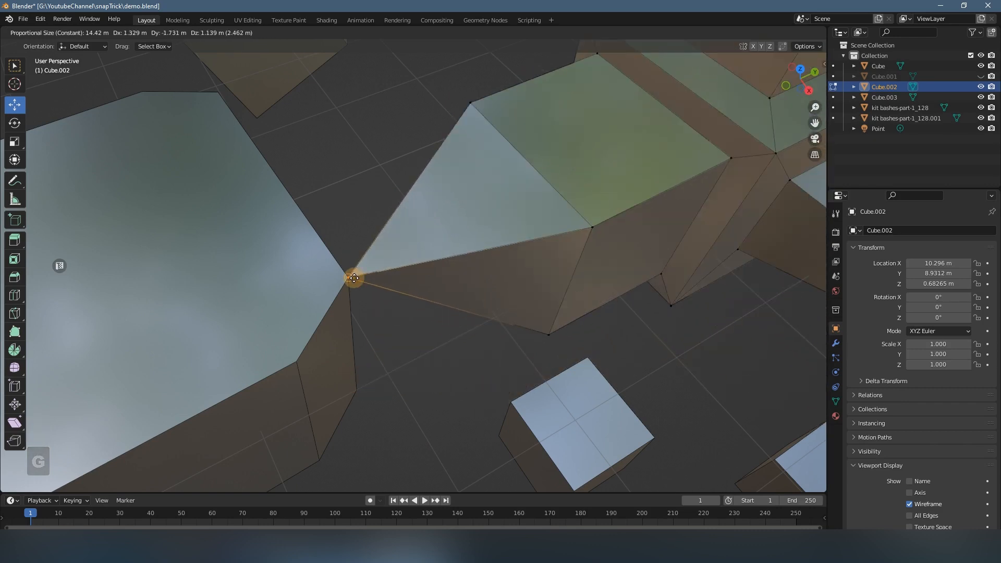
{"action": "mouse_move", "coordinate": [584, 355]}
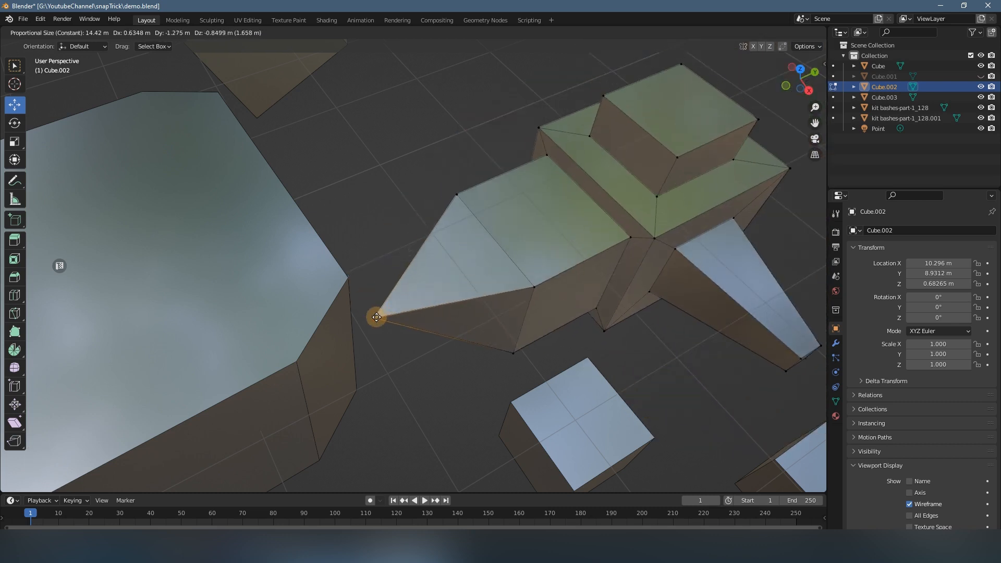
{"action": "mouse_move", "coordinate": [504, 195]}
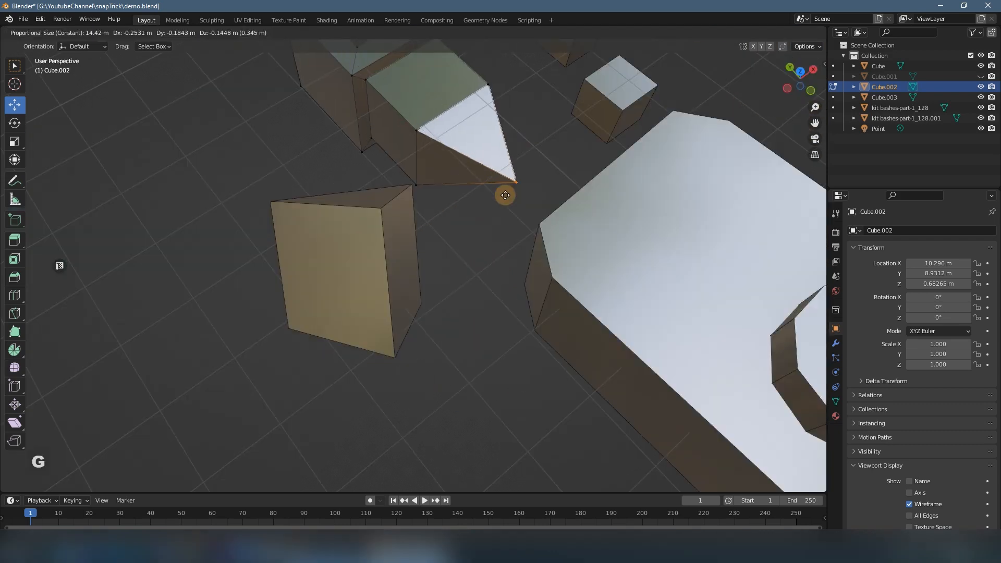
{"action": "mouse_move", "coordinate": [369, 169]}
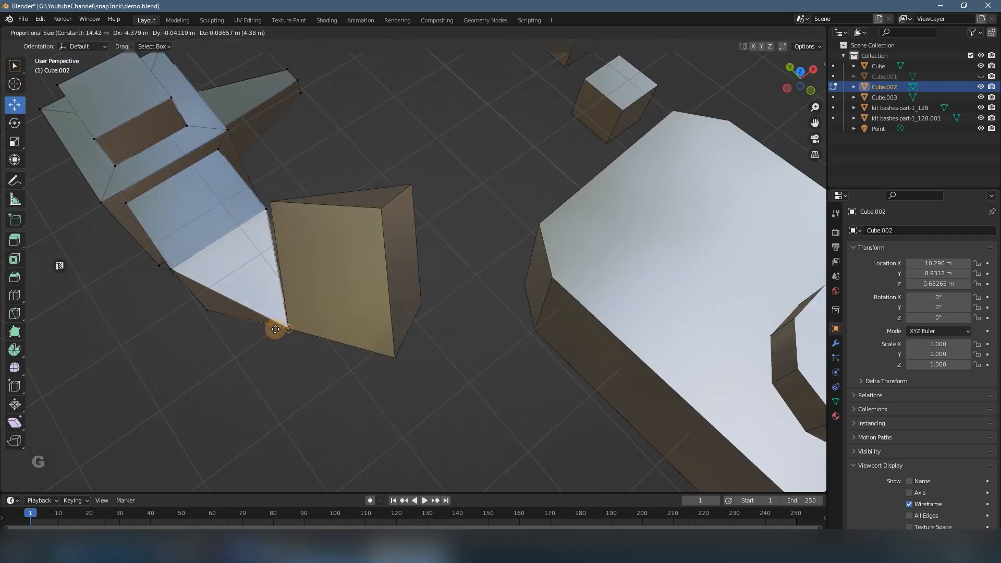
{"action": "mouse_move", "coordinate": [576, 88]}
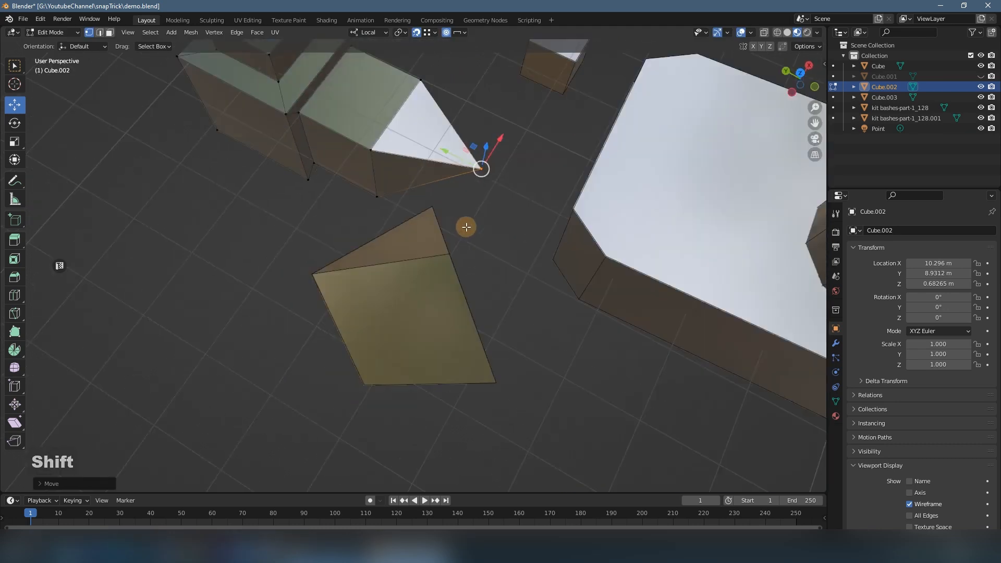
- Leave Edit Mode on the kitbash part after snapping its tip onto nearby geometry
{"action": "key", "text": "Tab"}
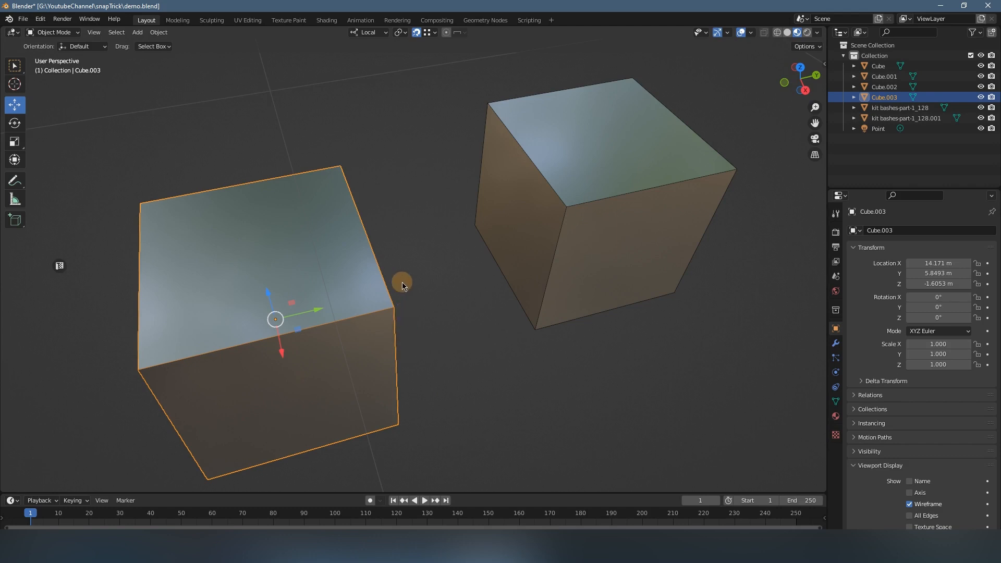
{"action": "mouse_move", "coordinate": [402, 300]}
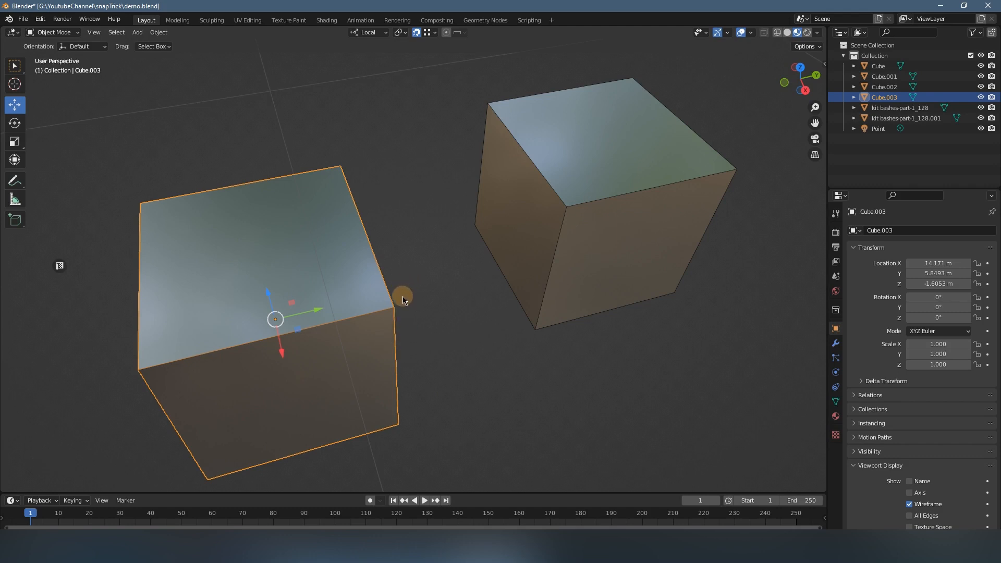
{"action": "scroll", "scroll_direction": "down", "scroll_amount": 3}
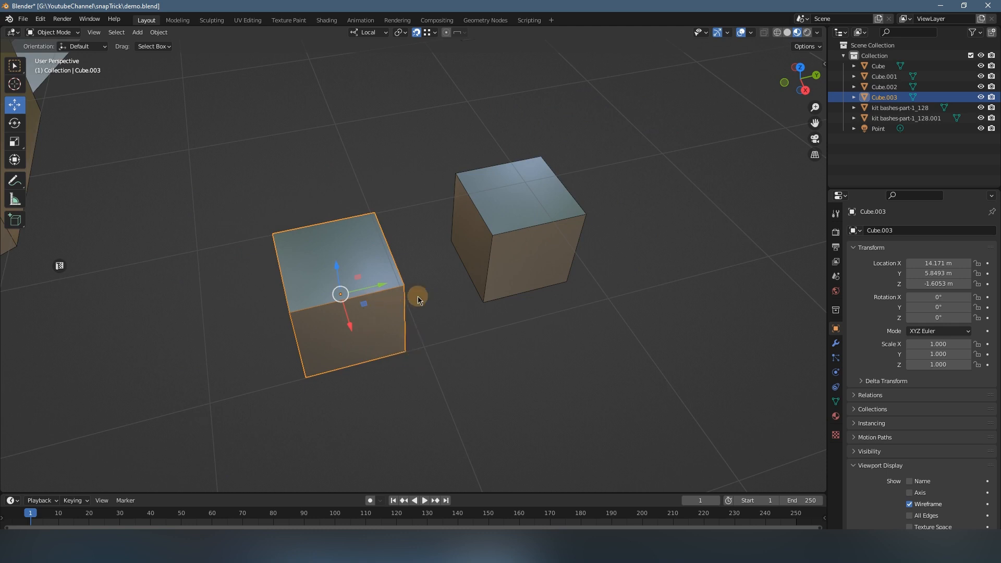
{"action": "mouse_move", "coordinate": [402, 320]}
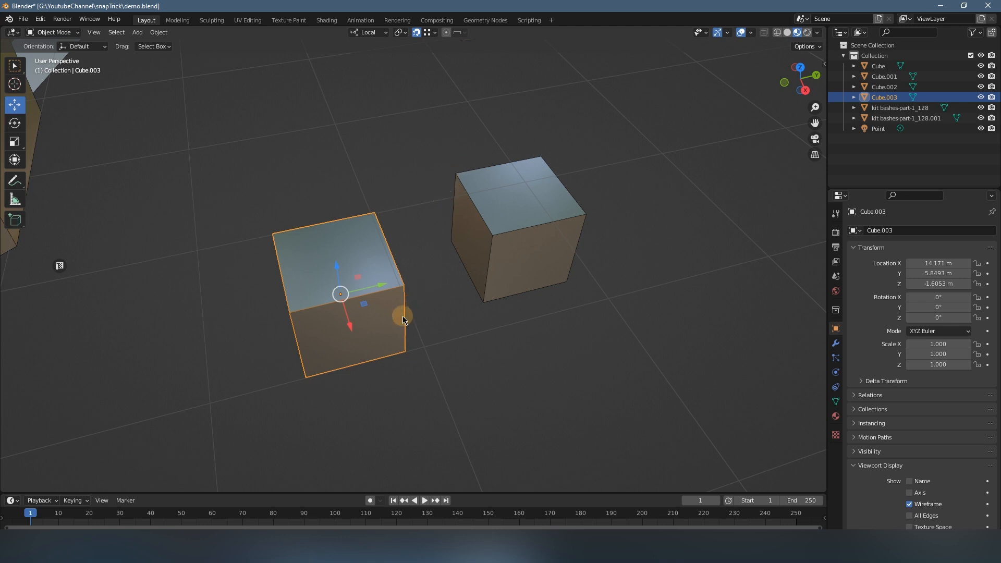
{"action": "mouse_move", "coordinate": [409, 337]}
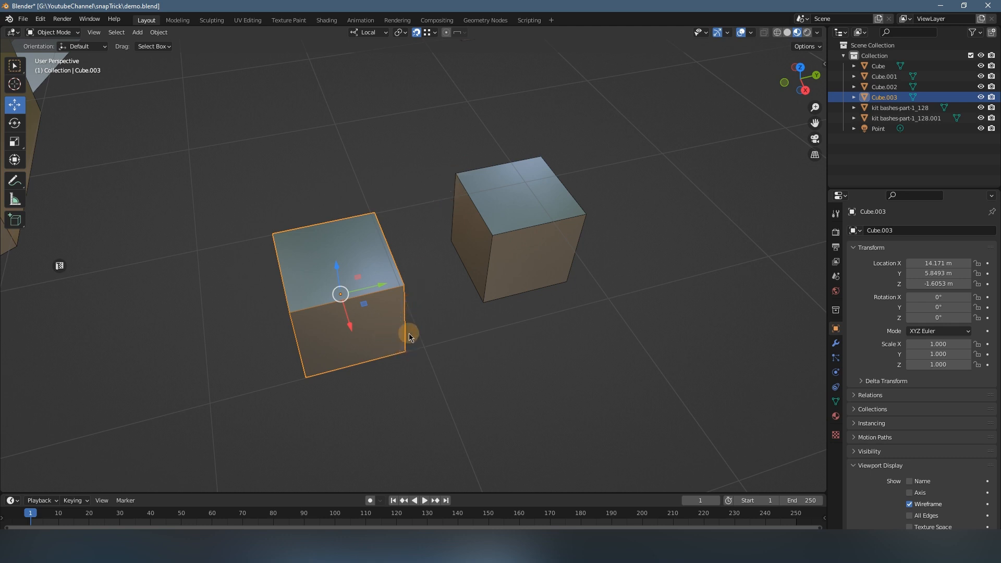
{"action": "mouse_move", "coordinate": [416, 33]}
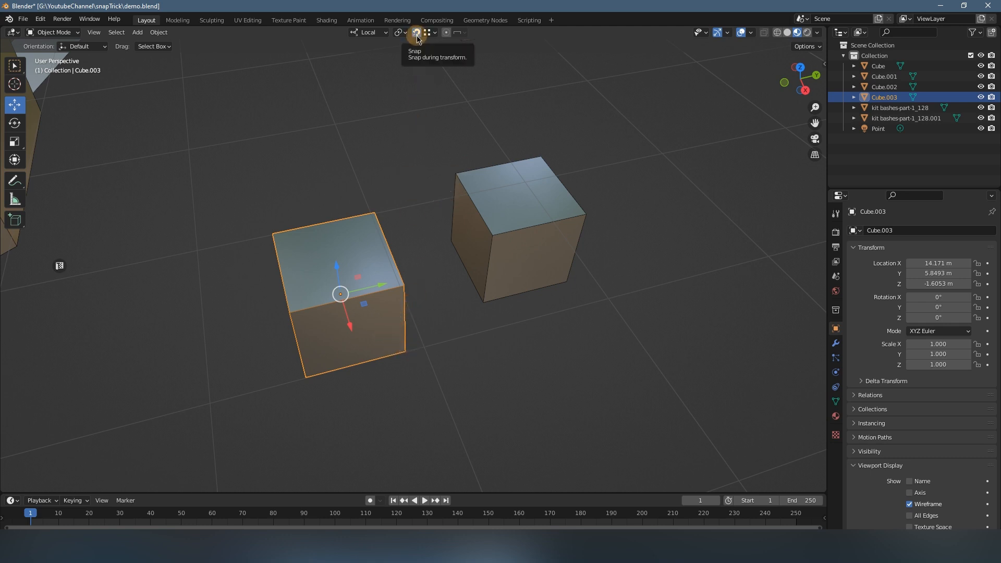
- Enable the header Snap toggle so Cube.003 can snap against the other cube
{"action": "left_click", "coordinate": [434, 33]}
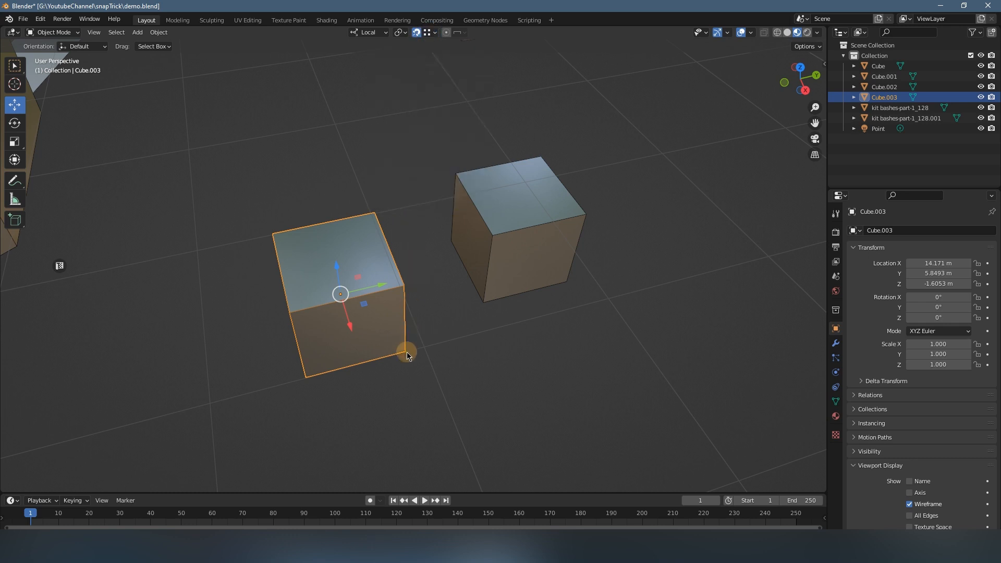
{"action": "mouse_move", "coordinate": [400, 356]}
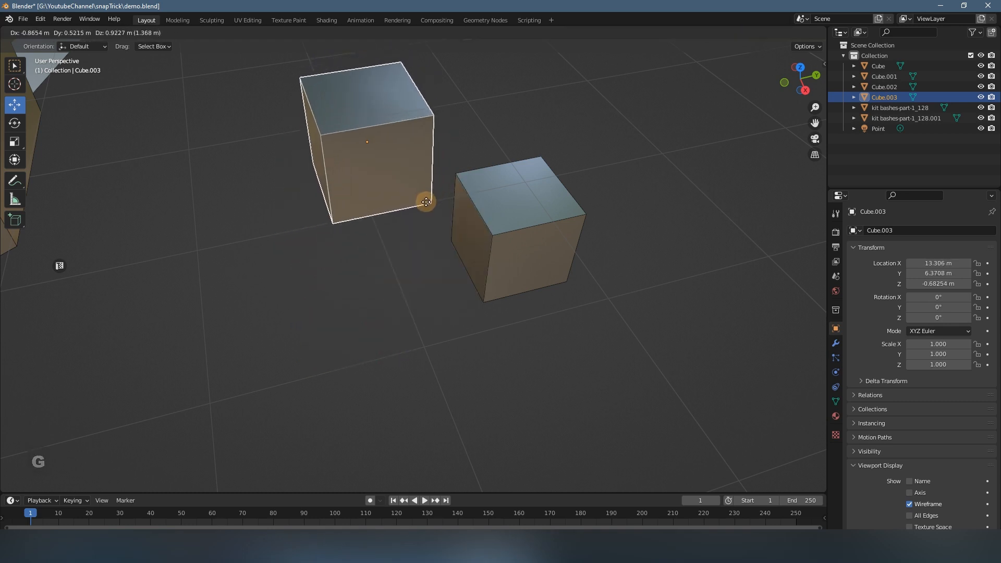
{"action": "mouse_move", "coordinate": [428, 241]}
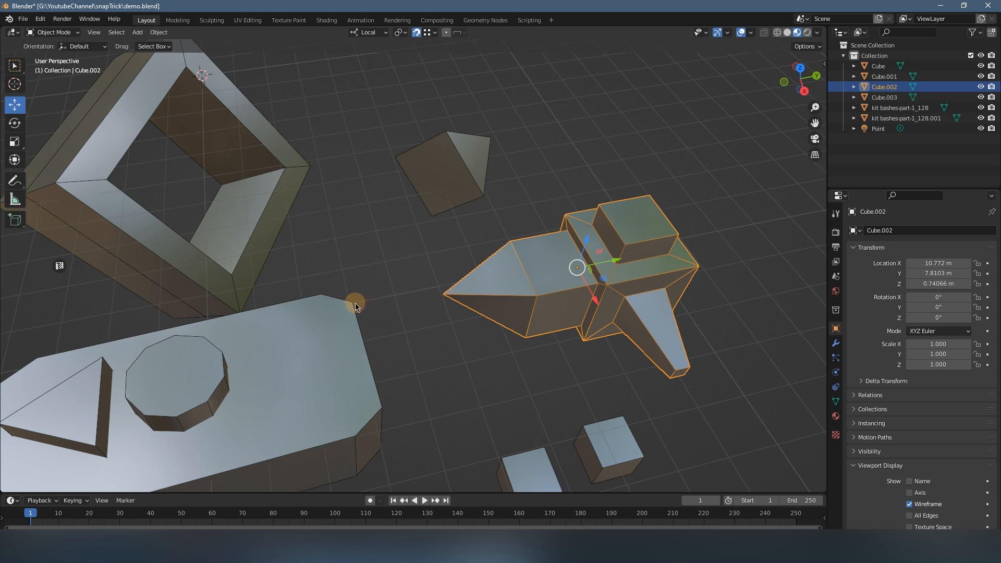
{"action": "mouse_move", "coordinate": [421, 355]}
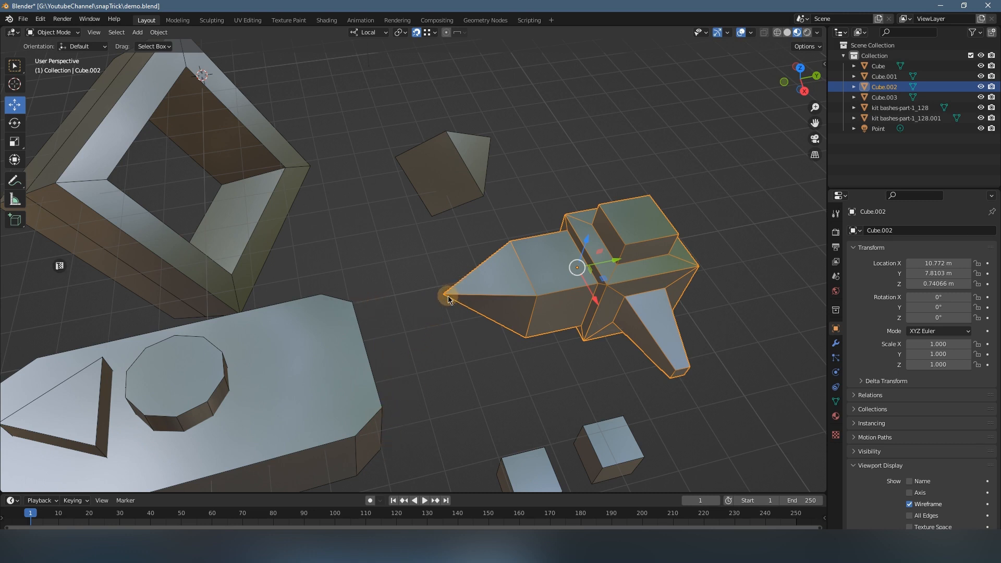
- Move Cube.002 as a whole object to a new snapped position and confirm it
{"action": "key", "text": "g"}
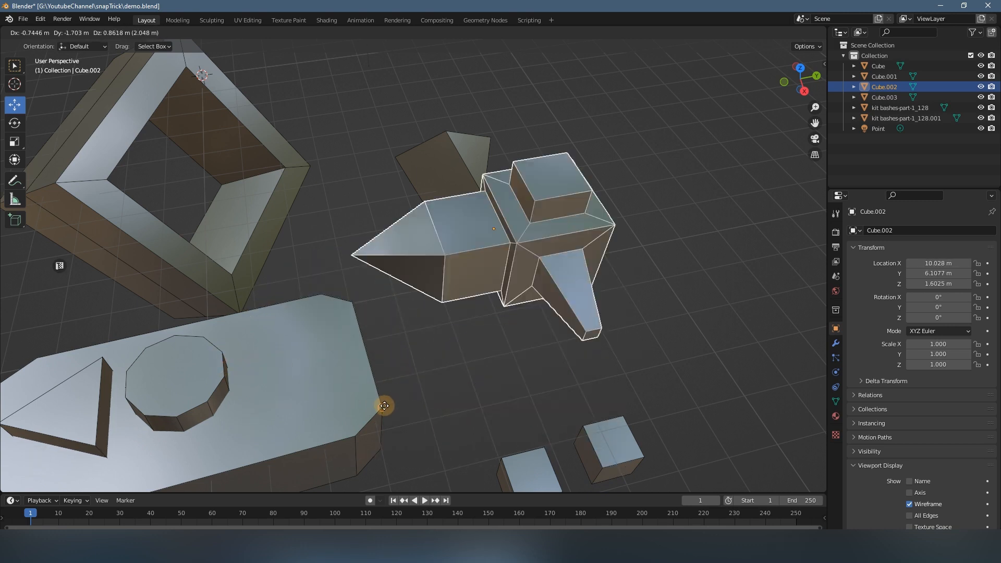
{"action": "left_click", "coordinate": [463, 256]}
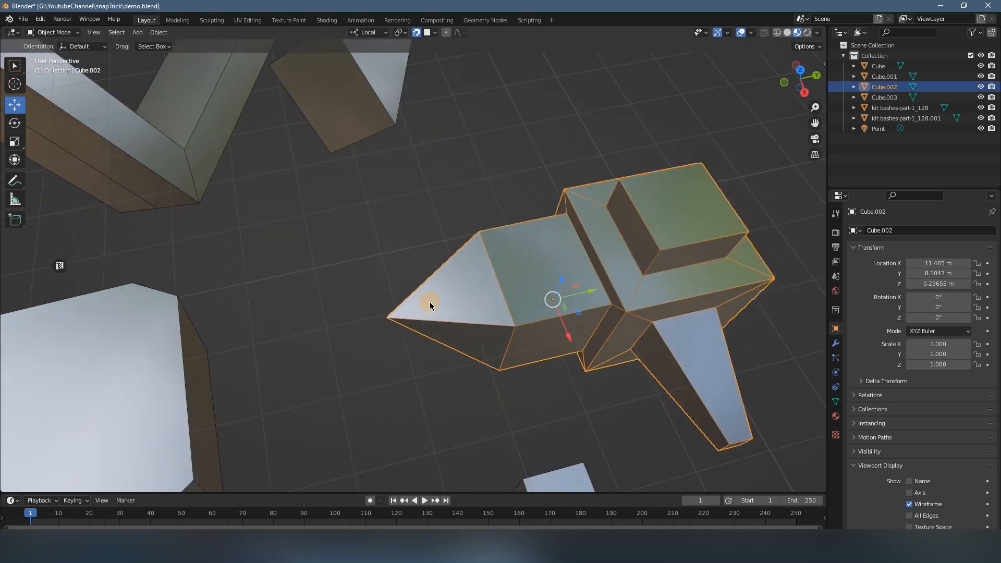
{"action": "mouse_move", "coordinate": [431, 226]}
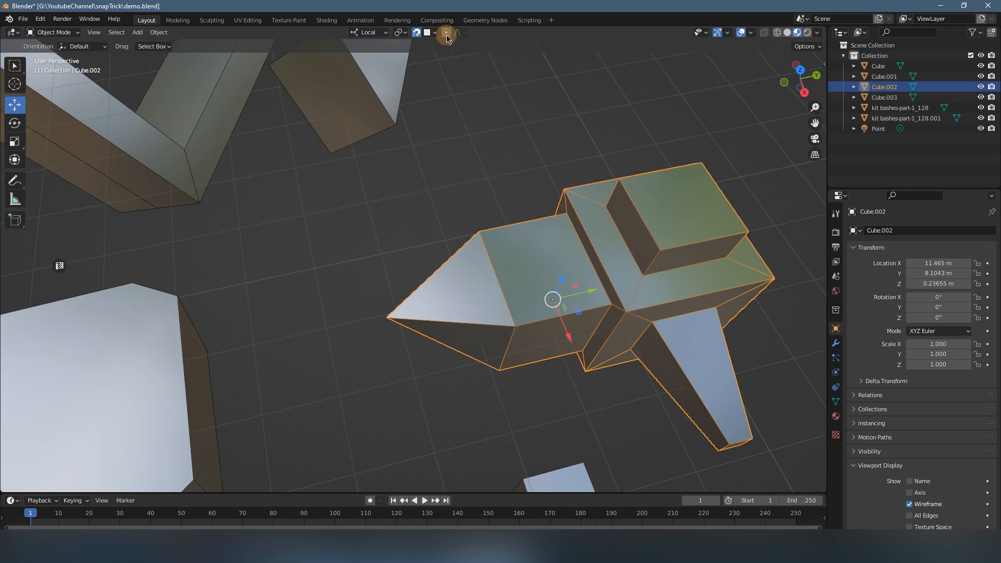
{"action": "mouse_move", "coordinate": [446, 33]}
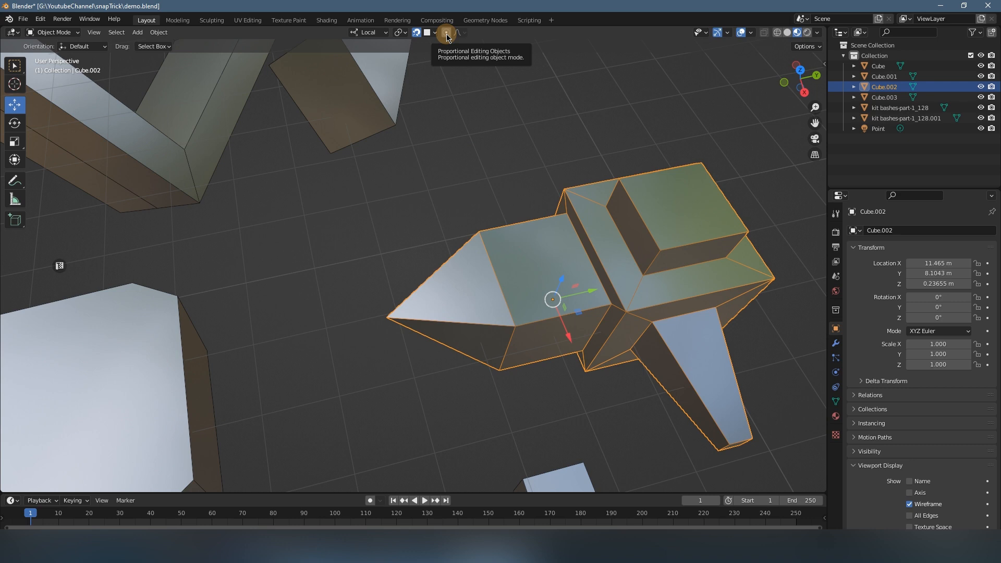
- Enable Proportional Editing and enter Edit Mode on Cube.002
{"action": "left_click", "coordinate": [445, 32]}
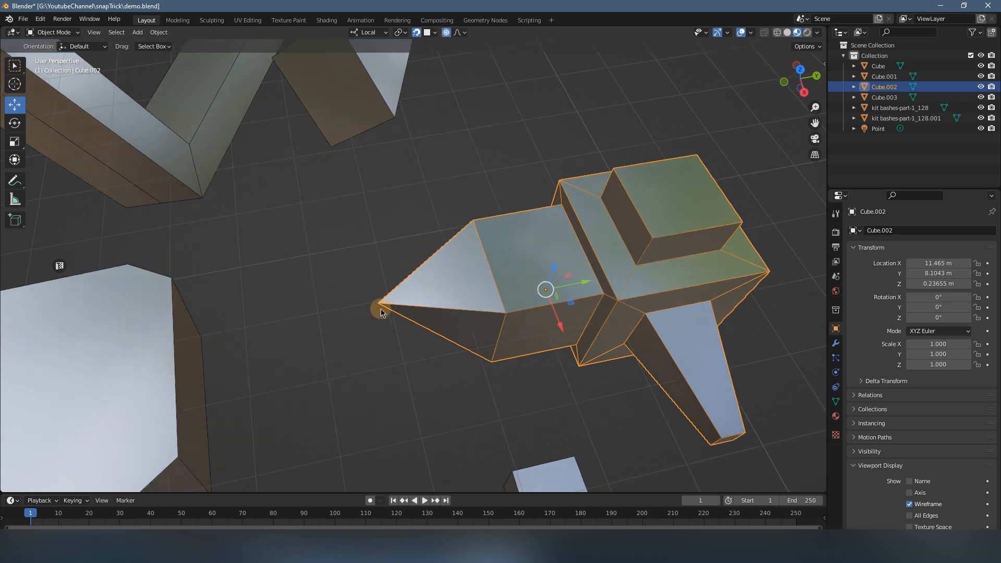
{"action": "mouse_move", "coordinate": [494, 268]}
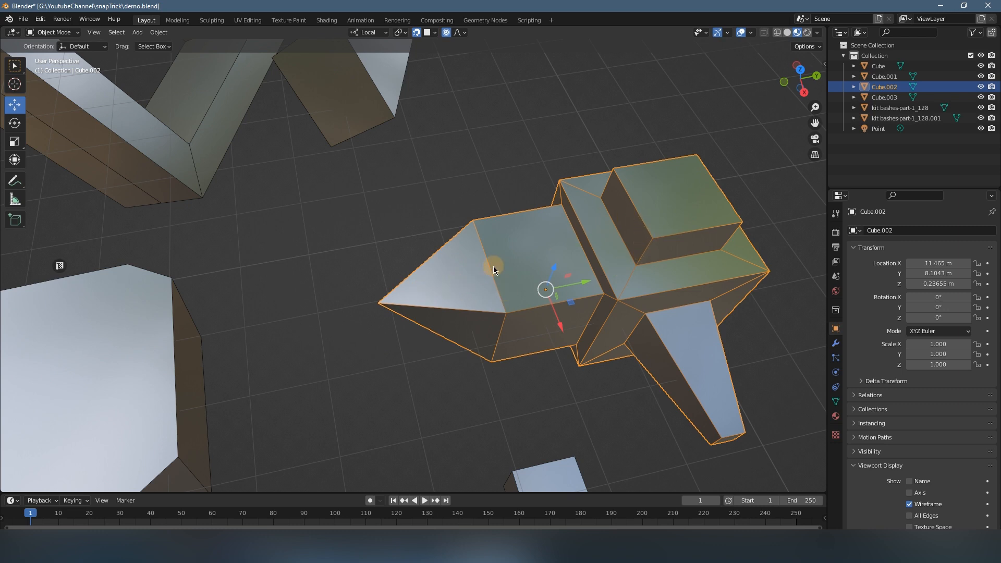
{"action": "mouse_move", "coordinate": [360, 273]}
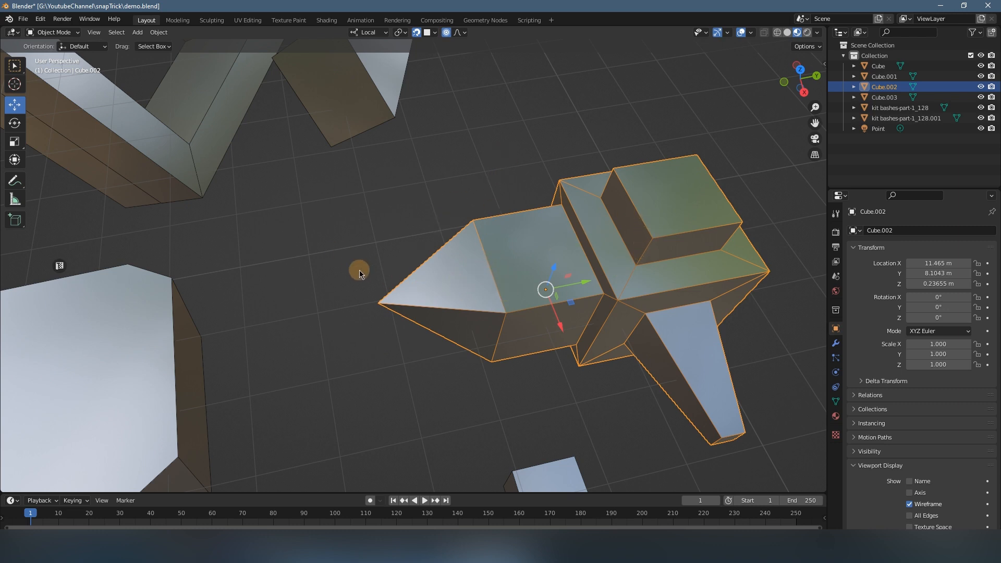
{"action": "key", "text": "Tab"}
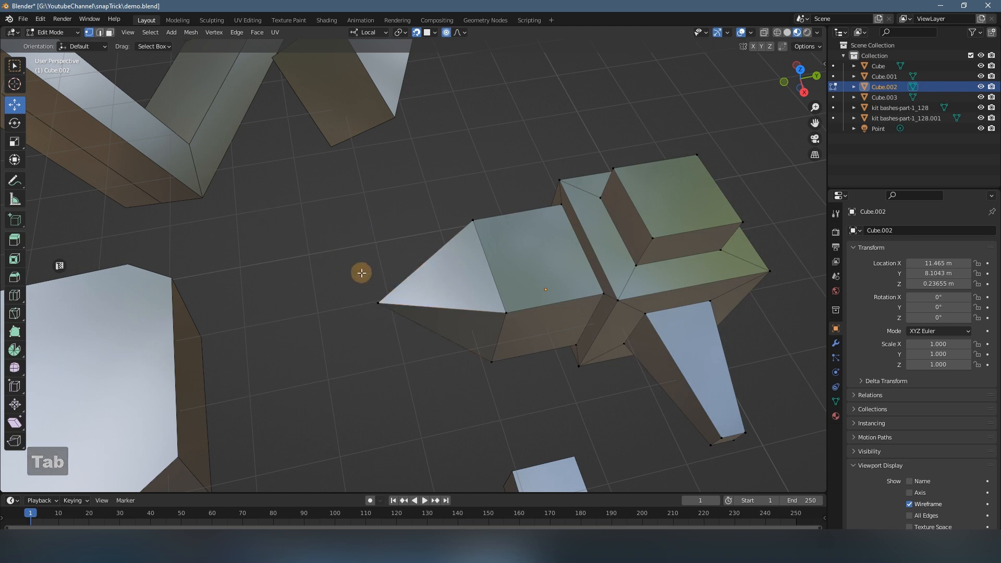
{"action": "left_click", "coordinate": [379, 303]}
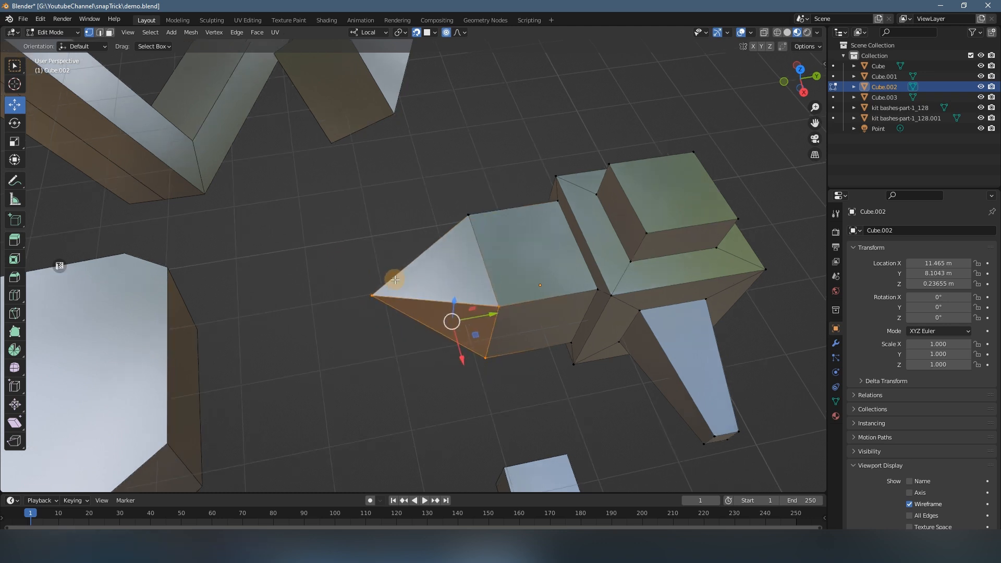
{"action": "key", "text": "g"}
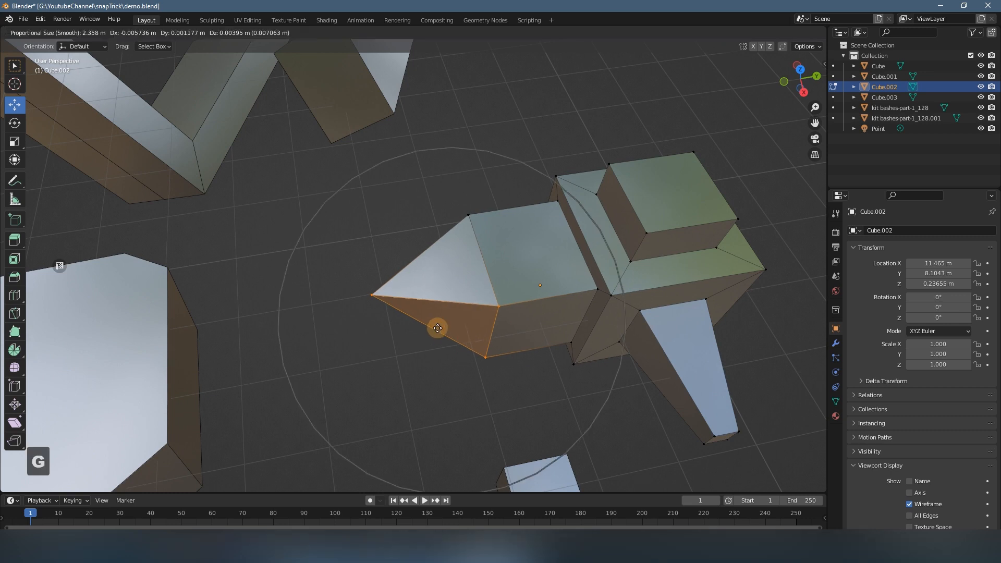
{"action": "mouse_move", "coordinate": [501, 327]}
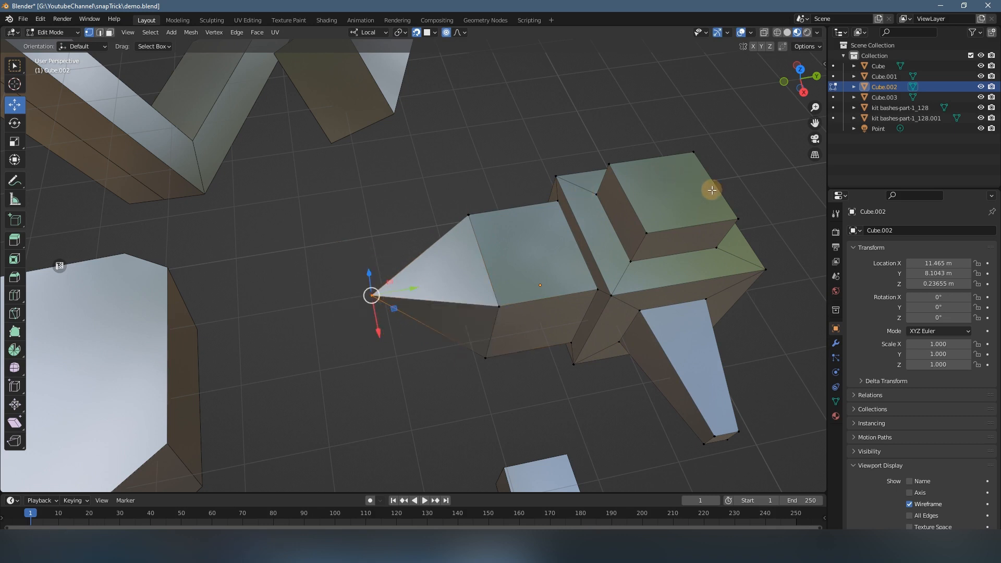
{"action": "mouse_move", "coordinate": [472, 261]}
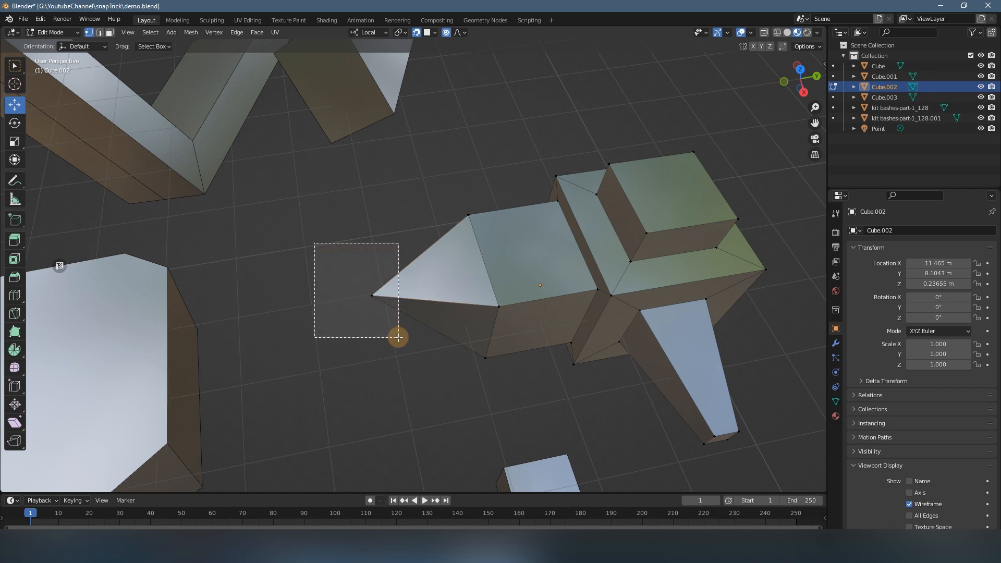
- Select Cube.002's tip vertex and drag it with smooth proportional falloff pulling nearby geometry
{"action": "left_click", "coordinate": [372, 295]}
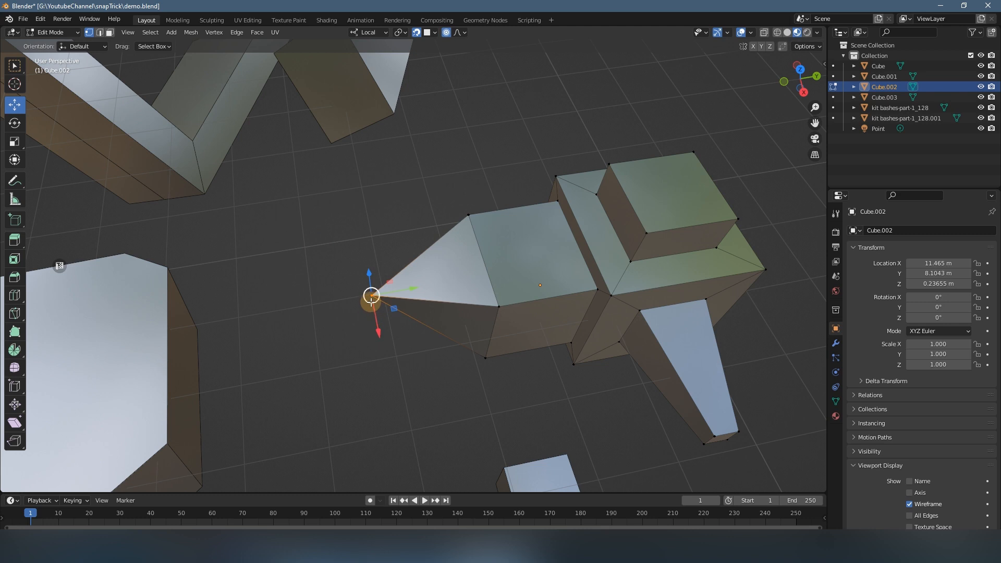
{"action": "key", "text": "g"}
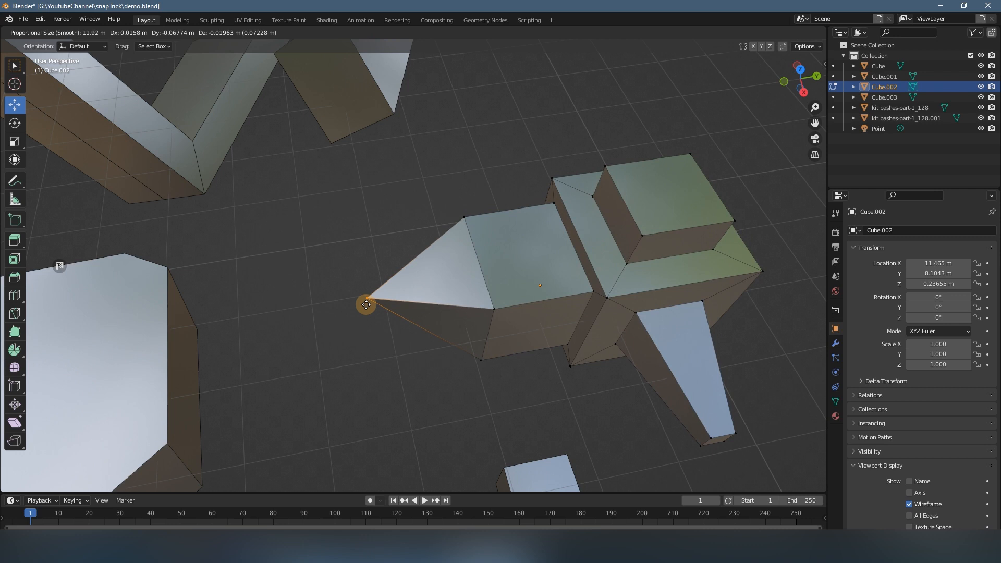
{"action": "mouse_move", "coordinate": [377, 272]}
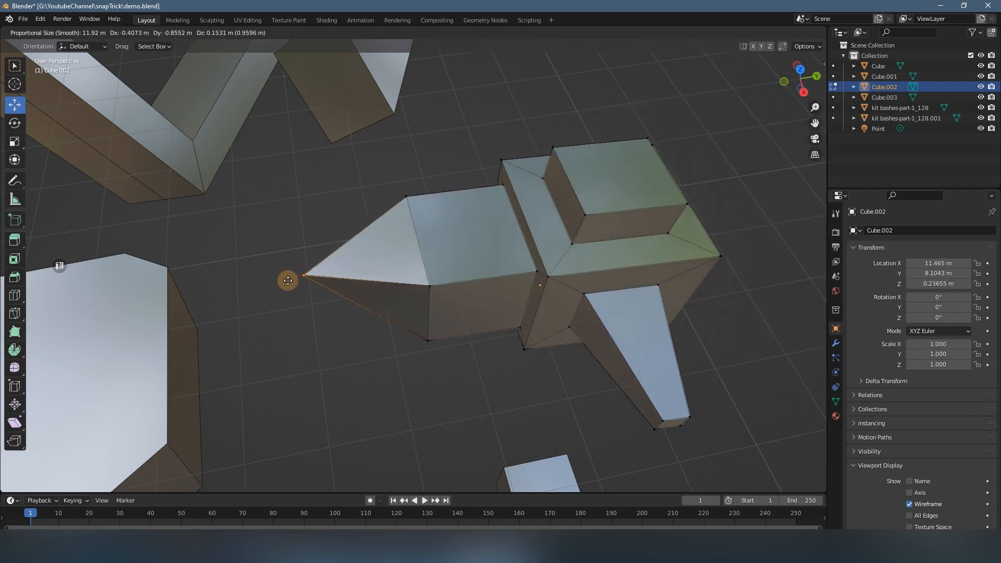
{"action": "mouse_move", "coordinate": [275, 280]}
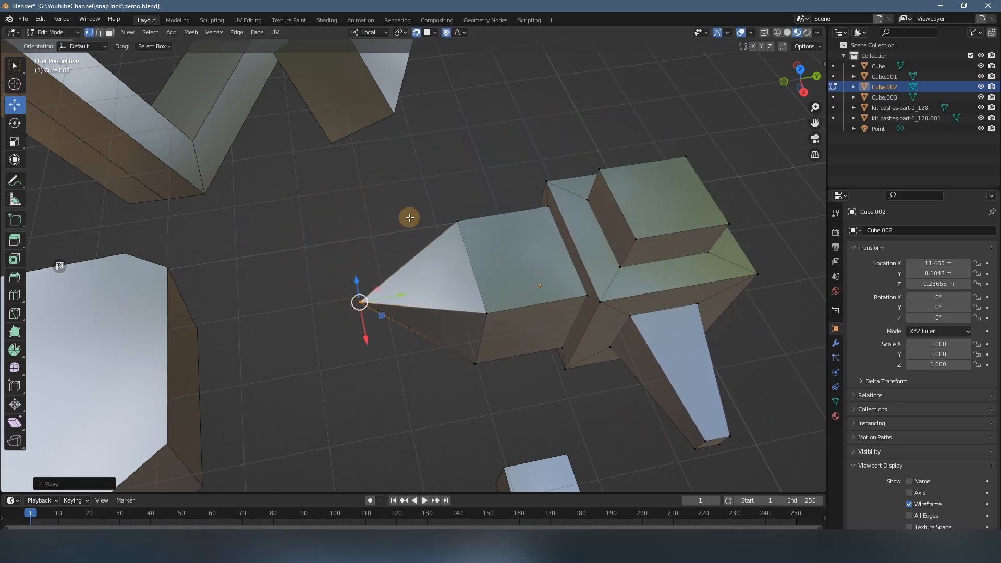
- Switch the proportional editing falloff from Smooth to Constant
{"action": "left_click", "coordinate": [459, 33]}
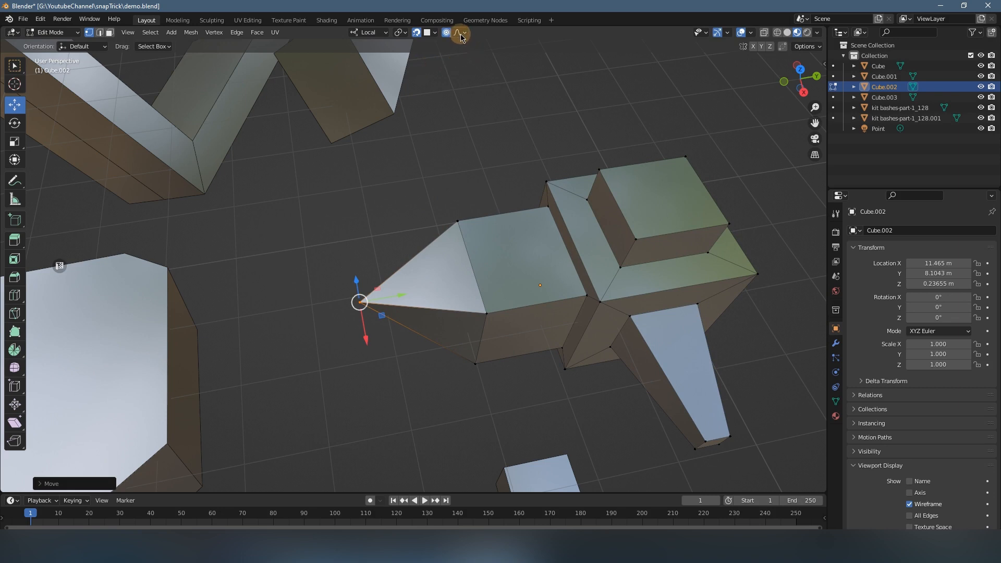
{"action": "left_click", "coordinate": [459, 32]}
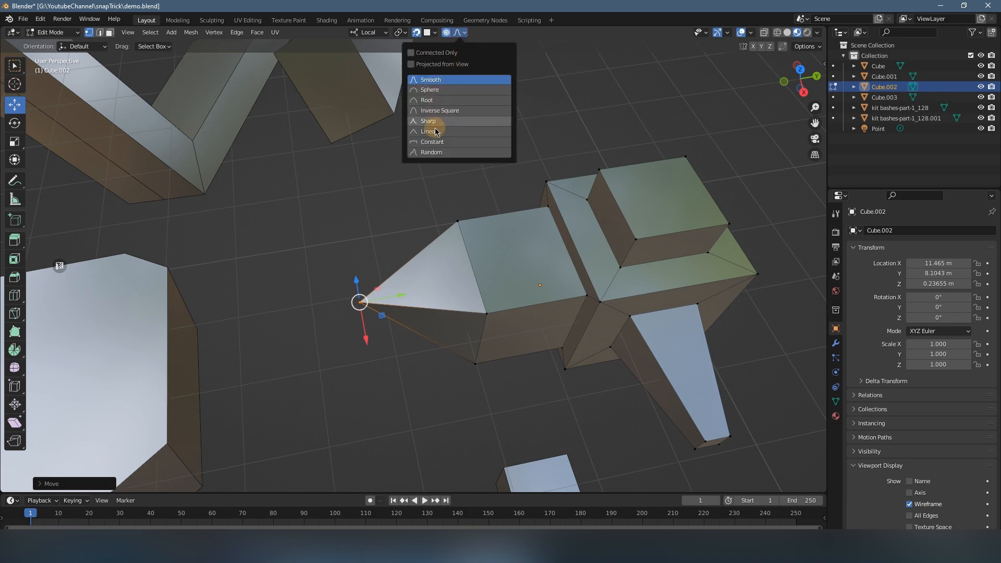
{"action": "mouse_move", "coordinate": [431, 142]}
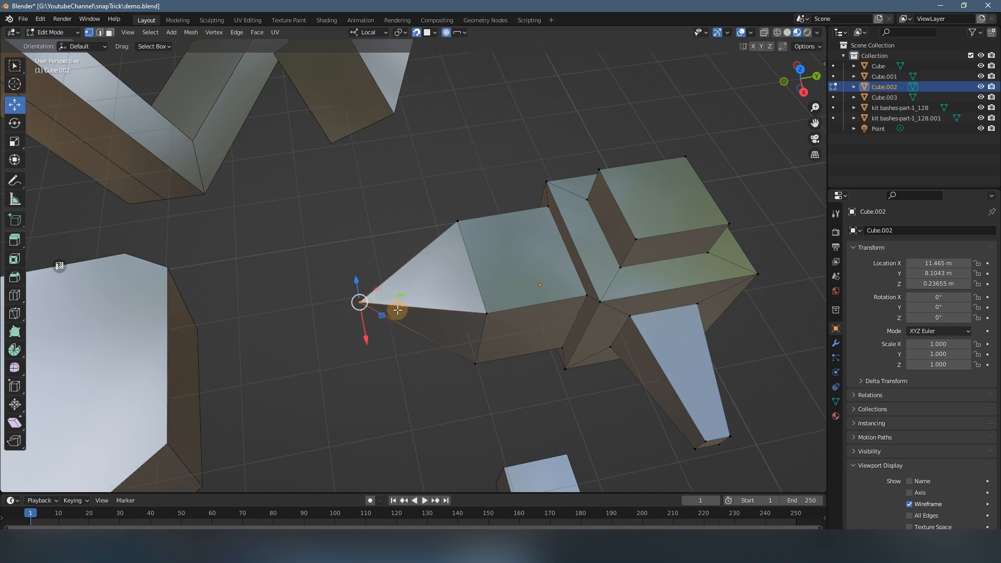
- Move the tip vertex repeatedly with Constant falloff, carrying the whole kitbash mesh rigidly
{"action": "key", "text": "g"}
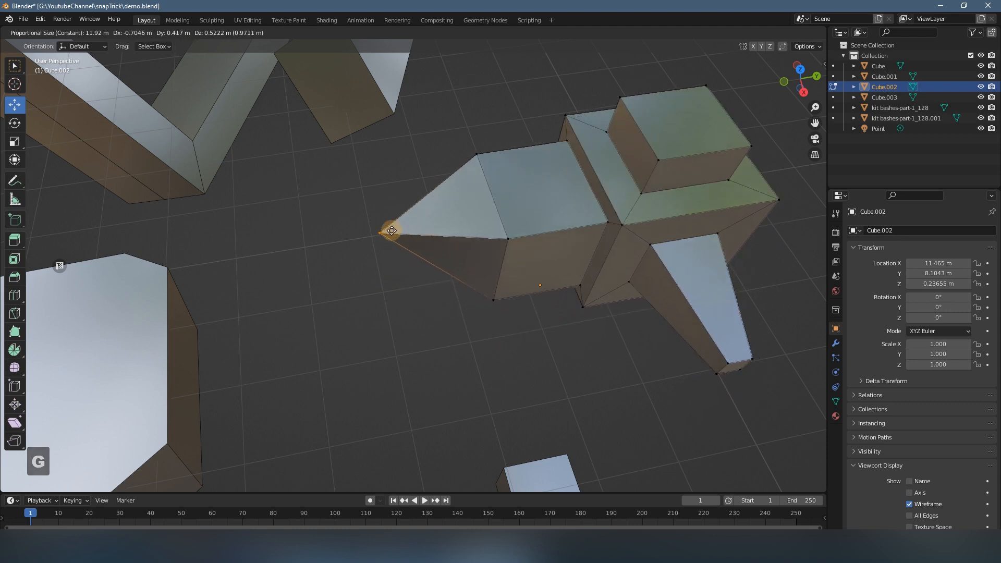
{"action": "mouse_move", "coordinate": [214, 289]}
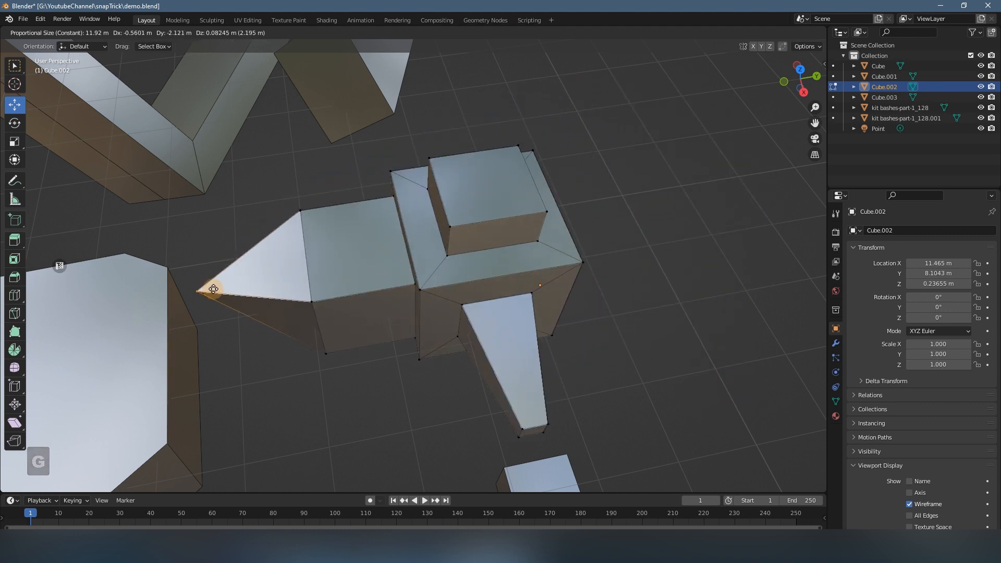
{"action": "mouse_move", "coordinate": [273, 267]}
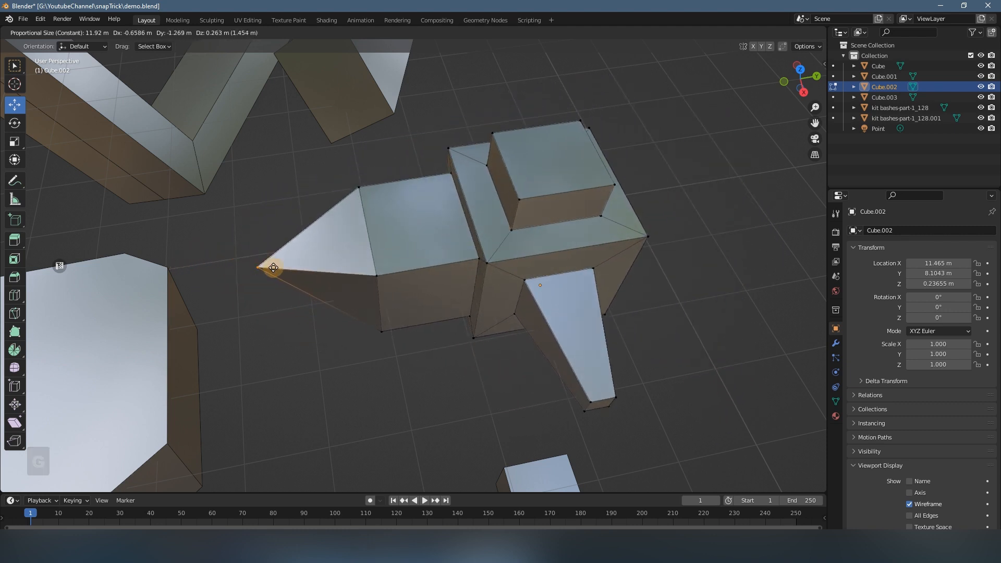
{"action": "mouse_move", "coordinate": [283, 300]}
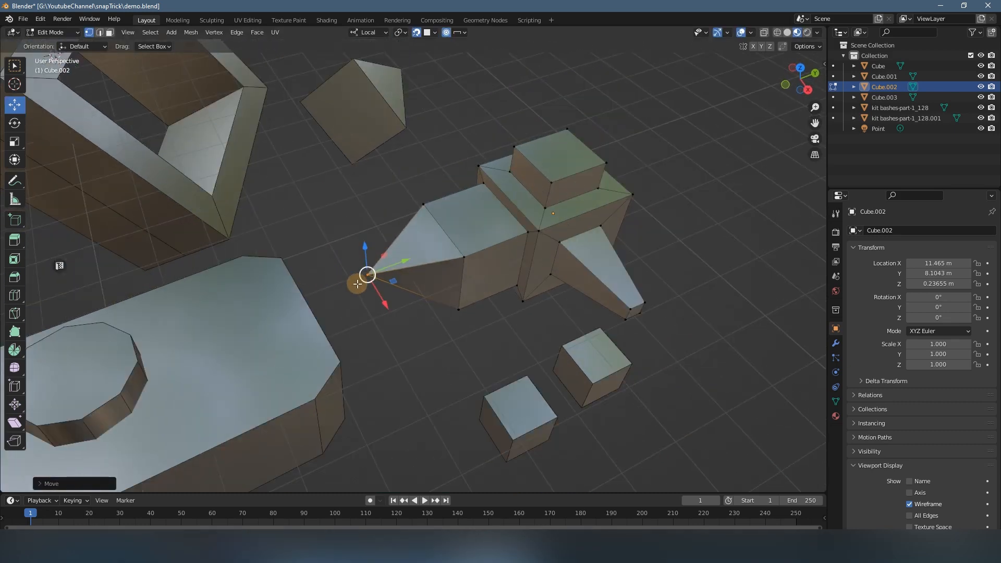
{"action": "key", "text": "g"}
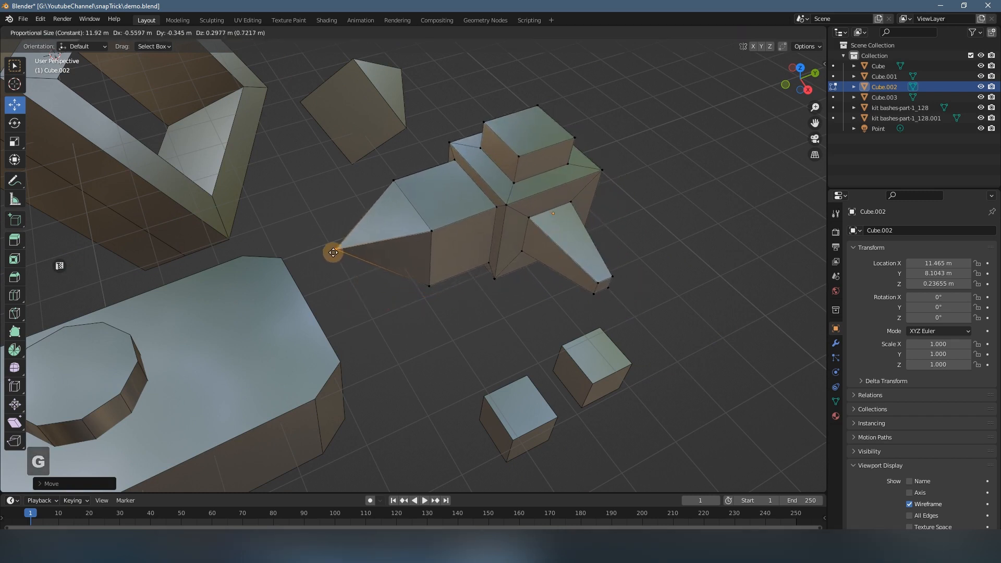
{"action": "key", "text": "Tab"}
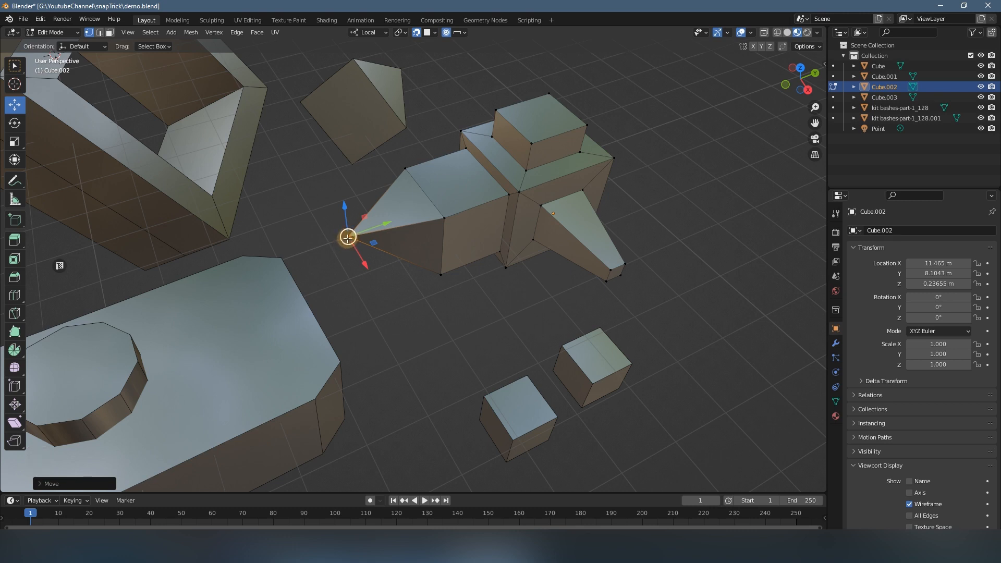
{"action": "mouse_move", "coordinate": [350, 404]}
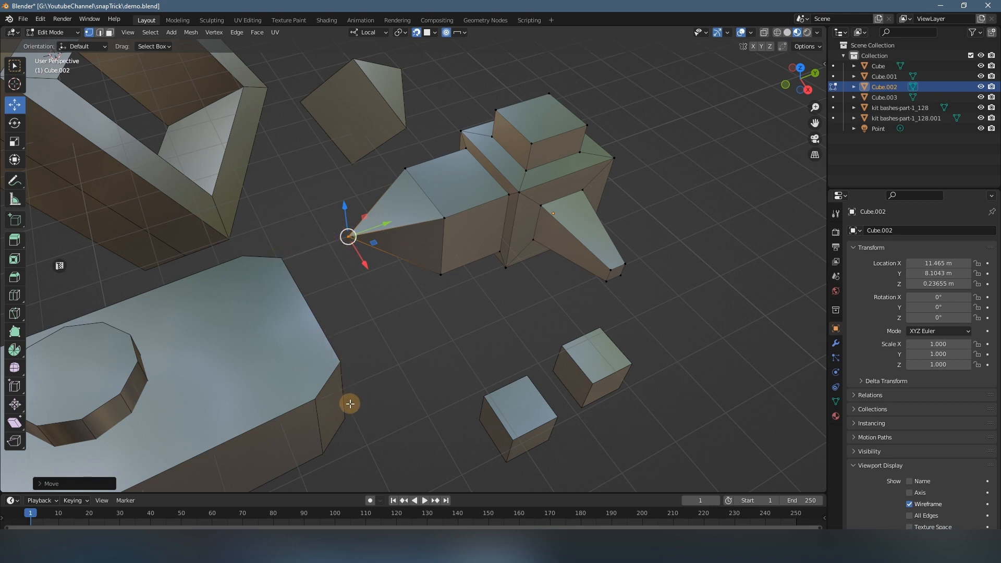
{"action": "mouse_move", "coordinate": [268, 410]}
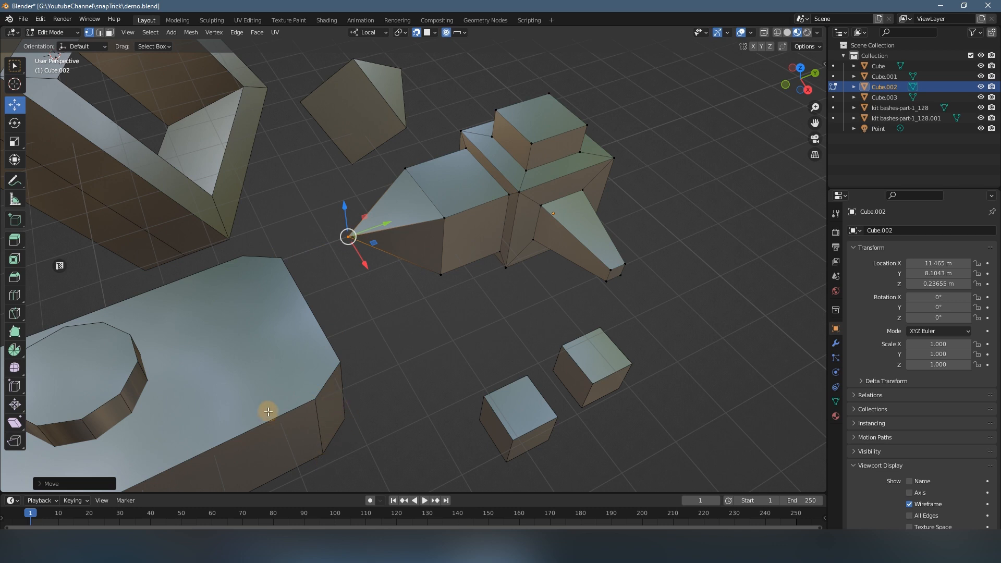
{"action": "mouse_move", "coordinate": [328, 408]}
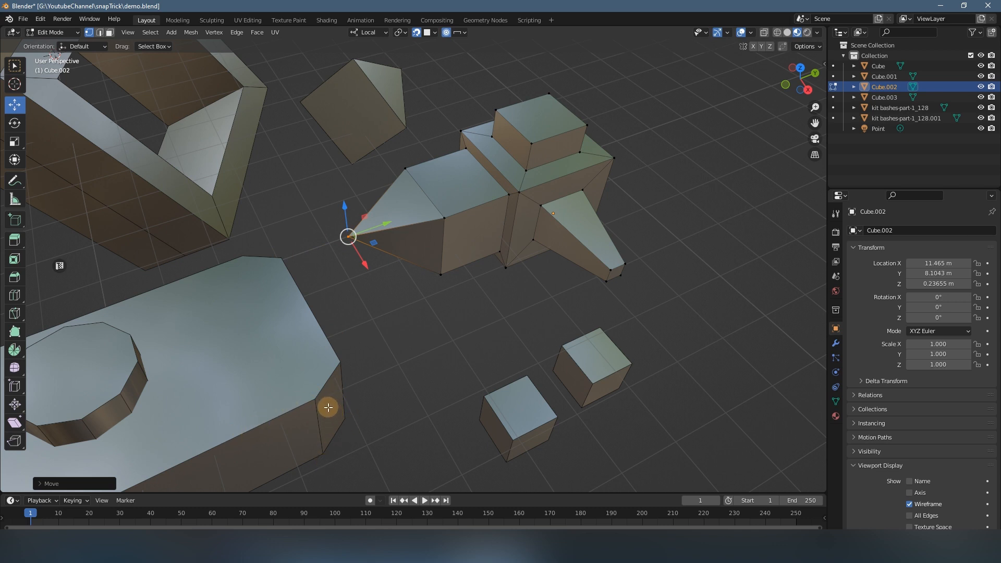
{"action": "mouse_move", "coordinate": [334, 256]}
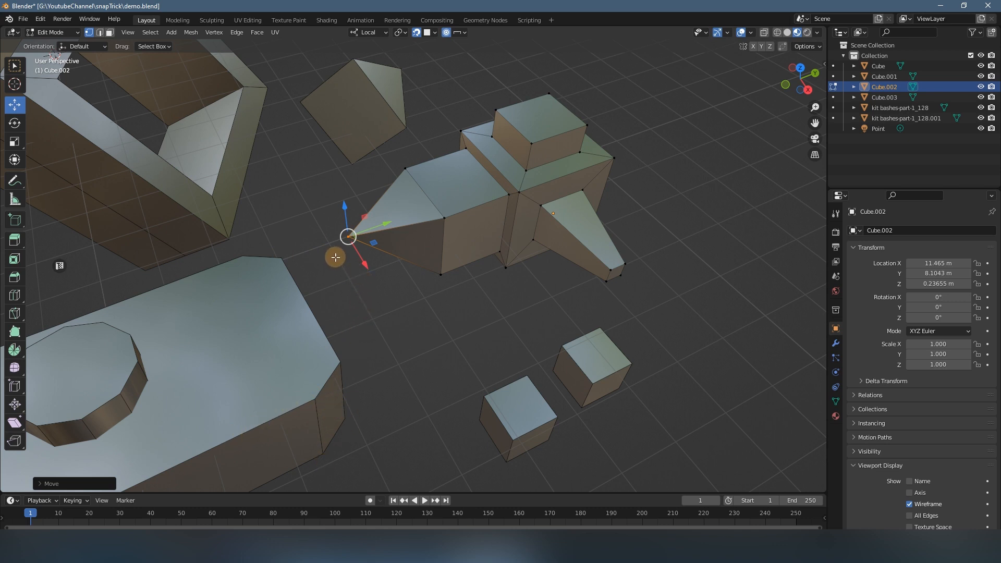
{"action": "mouse_move", "coordinate": [349, 235]}
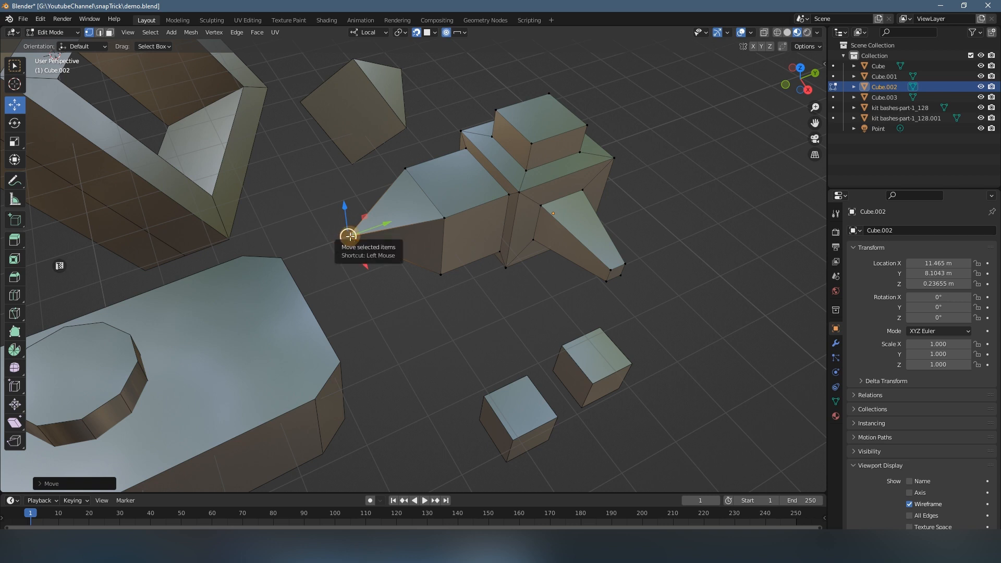
{"action": "key", "text": "g"}
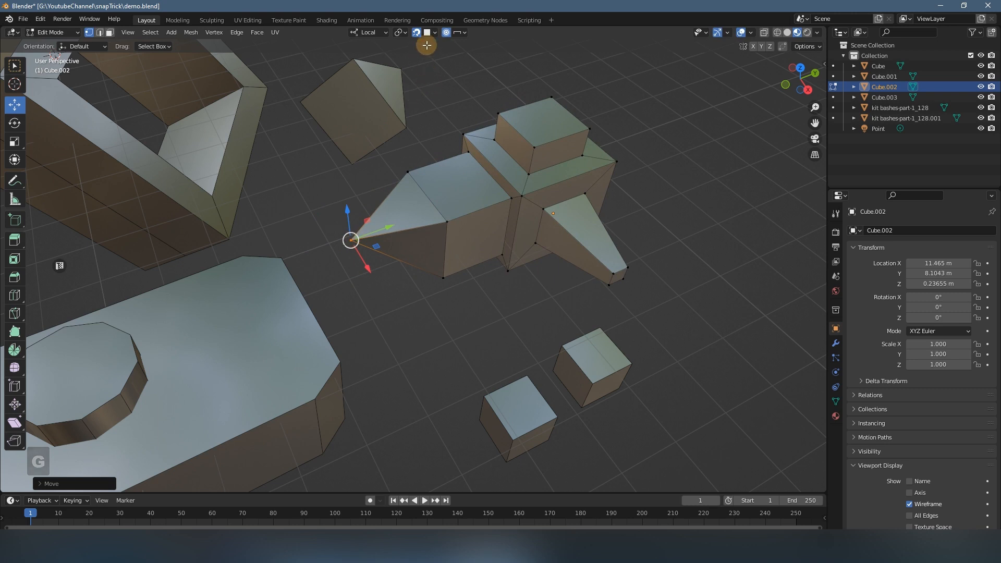
- Set Snap To Vertex and move the mesh so its tip lands on the large block's corner
{"action": "left_click", "coordinate": [446, 33]}
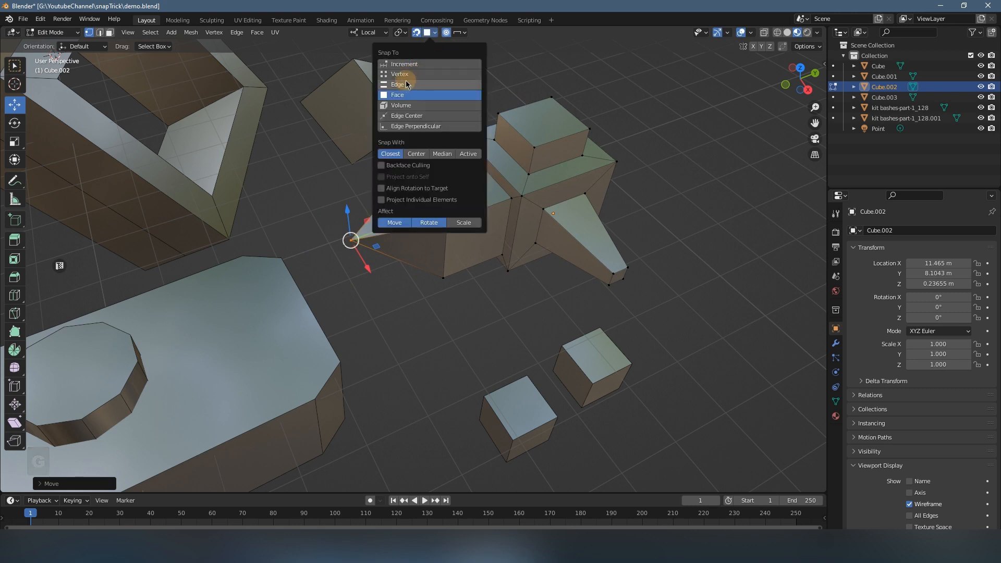
{"action": "left_click", "coordinate": [396, 94]}
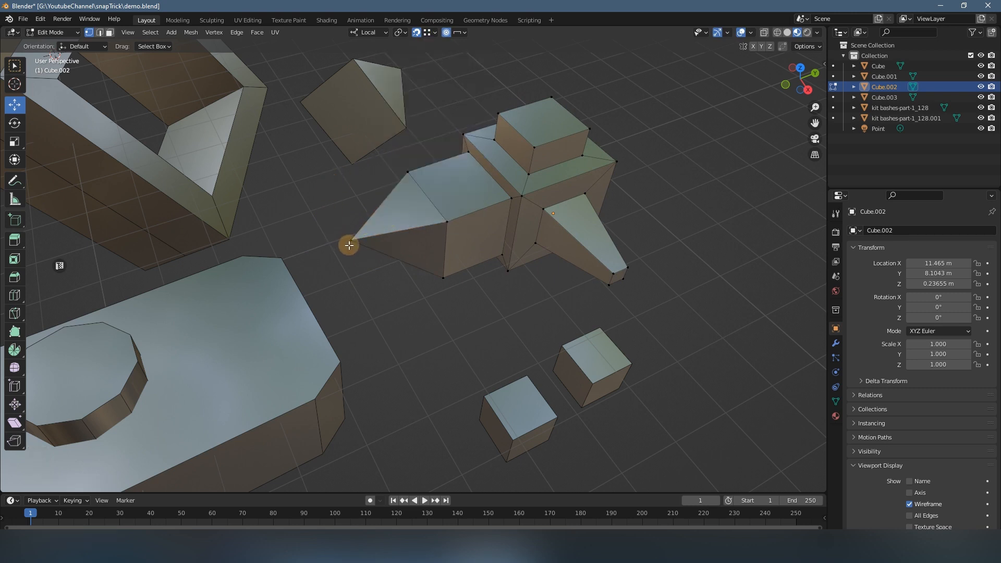
{"action": "key", "text": "g"}
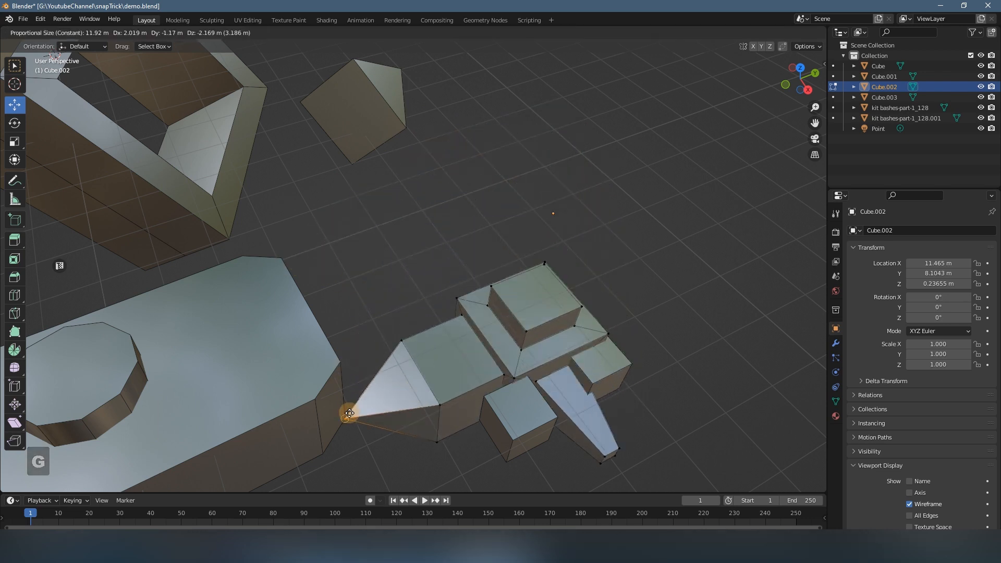
{"action": "mouse_move", "coordinate": [228, 240]}
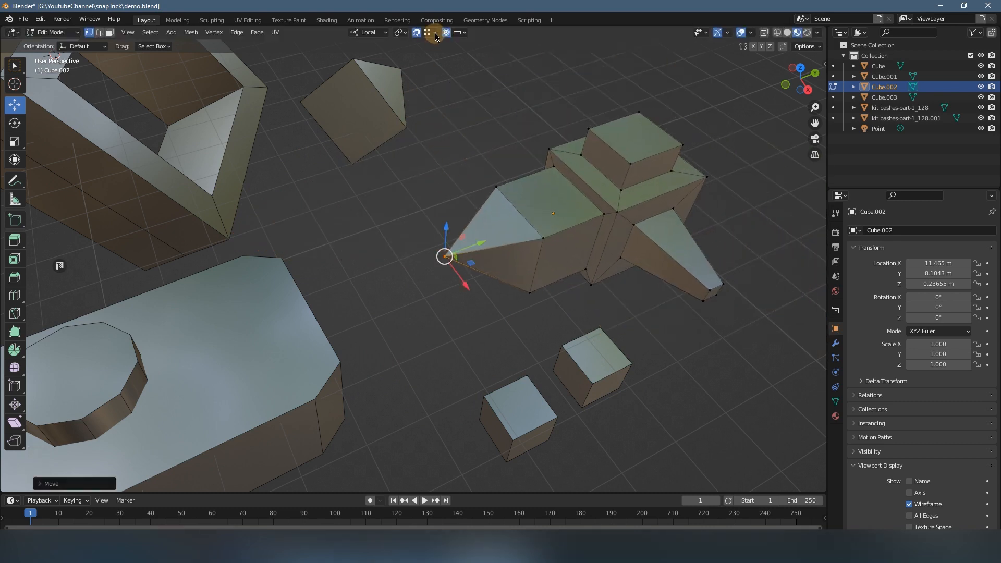
- Set Snap To Edge and move the mesh so its tip snaps along edges
{"action": "left_click", "coordinate": [433, 32]}
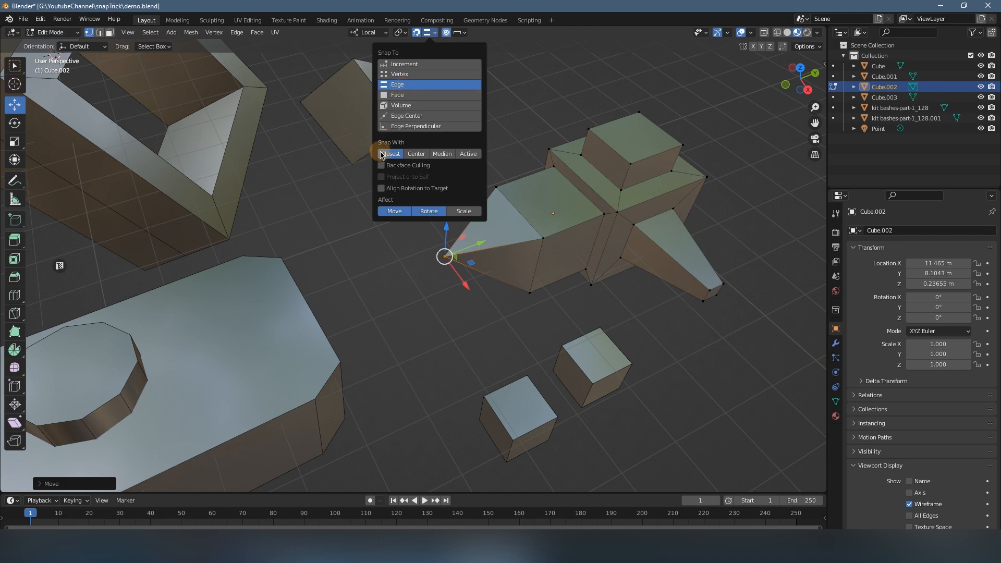
{"action": "mouse_move", "coordinate": [400, 112]}
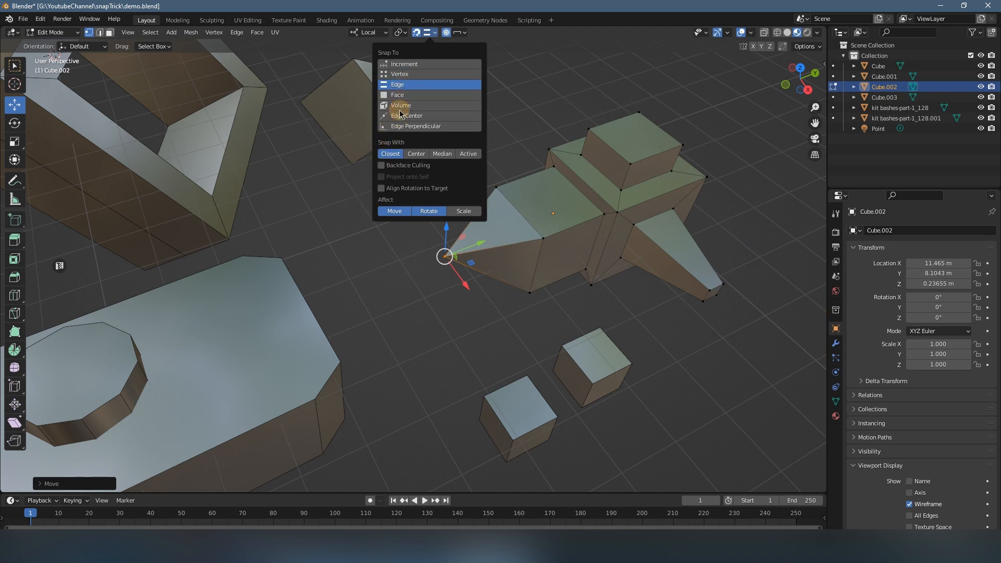
{"action": "left_click", "coordinate": [401, 163]}
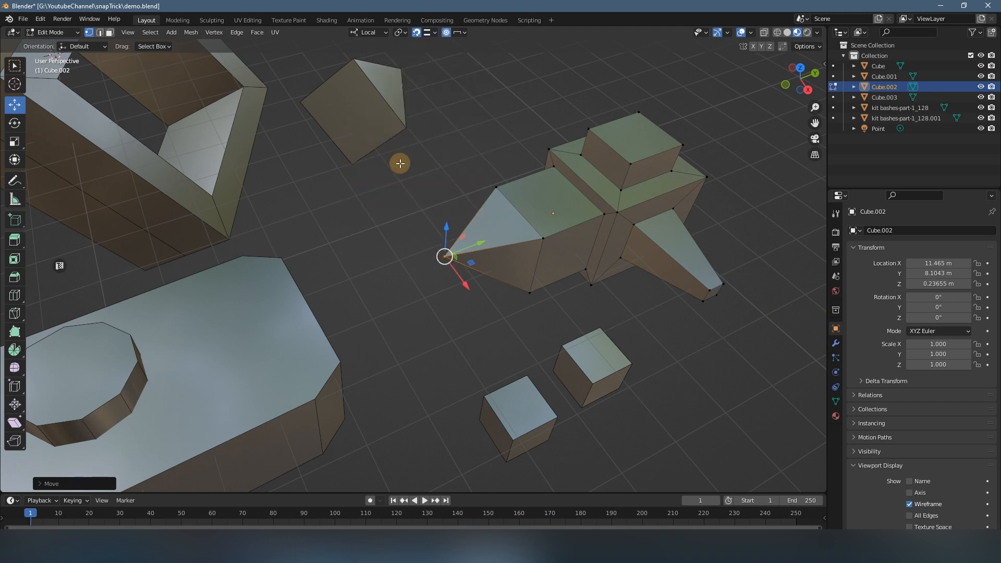
{"action": "key", "text": "g"}
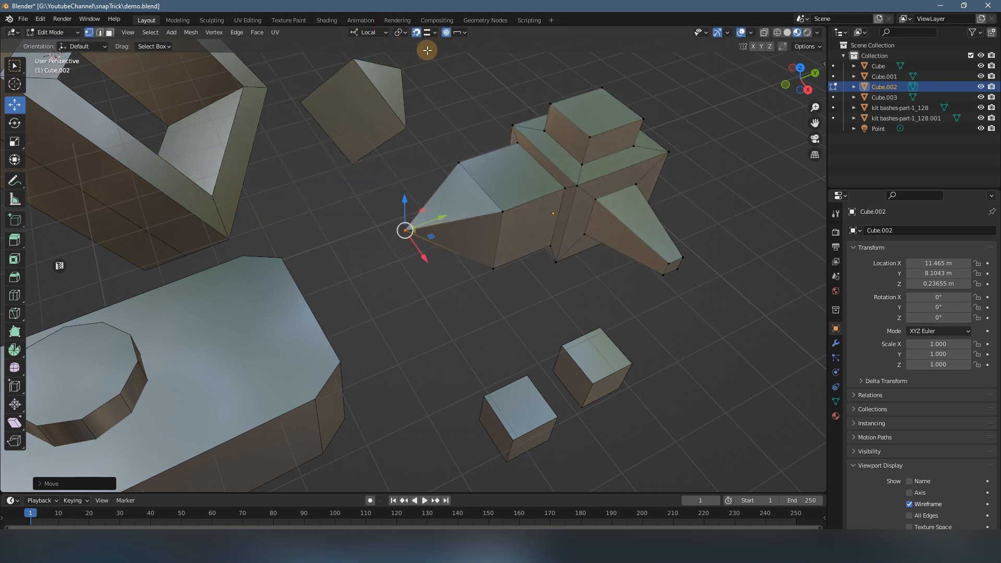
- Set Snap To Face, place the tip on the octagon's top face, and return to Object Mode
{"action": "left_click", "coordinate": [446, 32]}
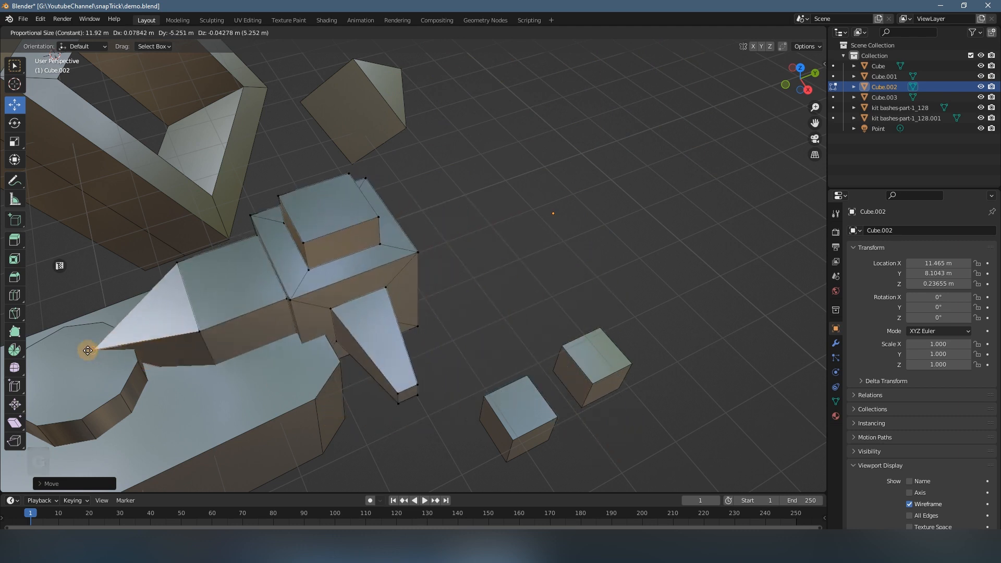
{"action": "key", "text": "Tab"}
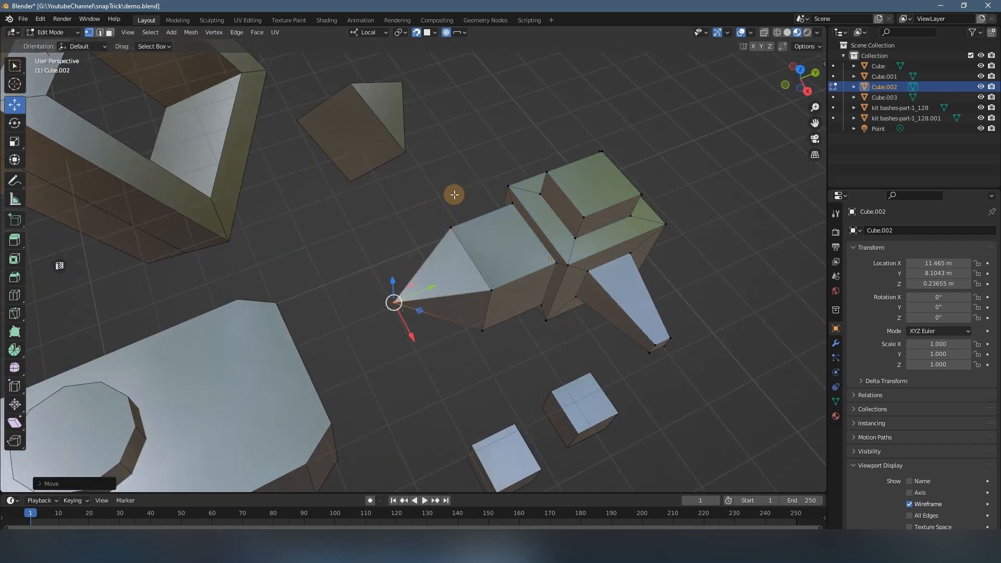
{"action": "key", "text": "Tab"}
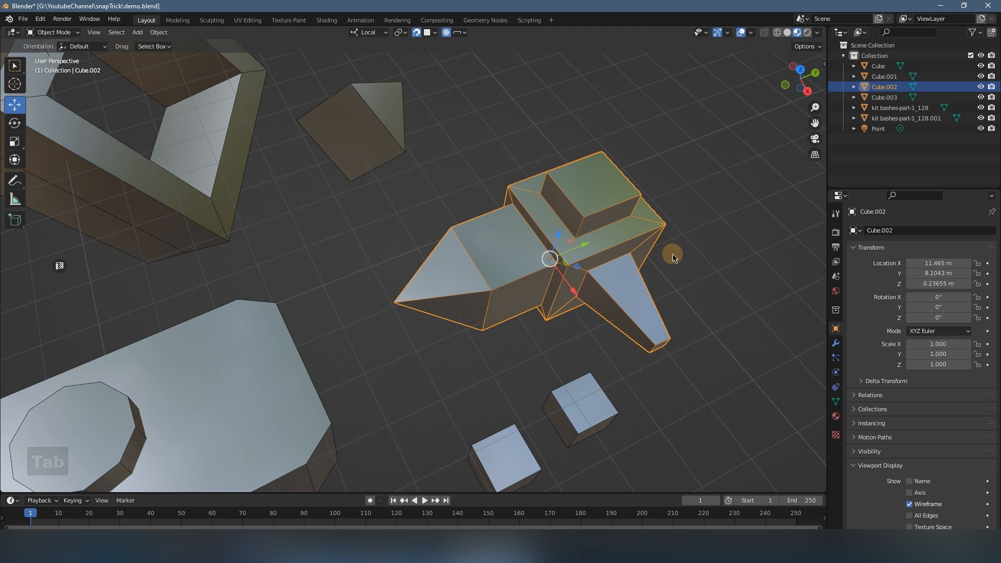